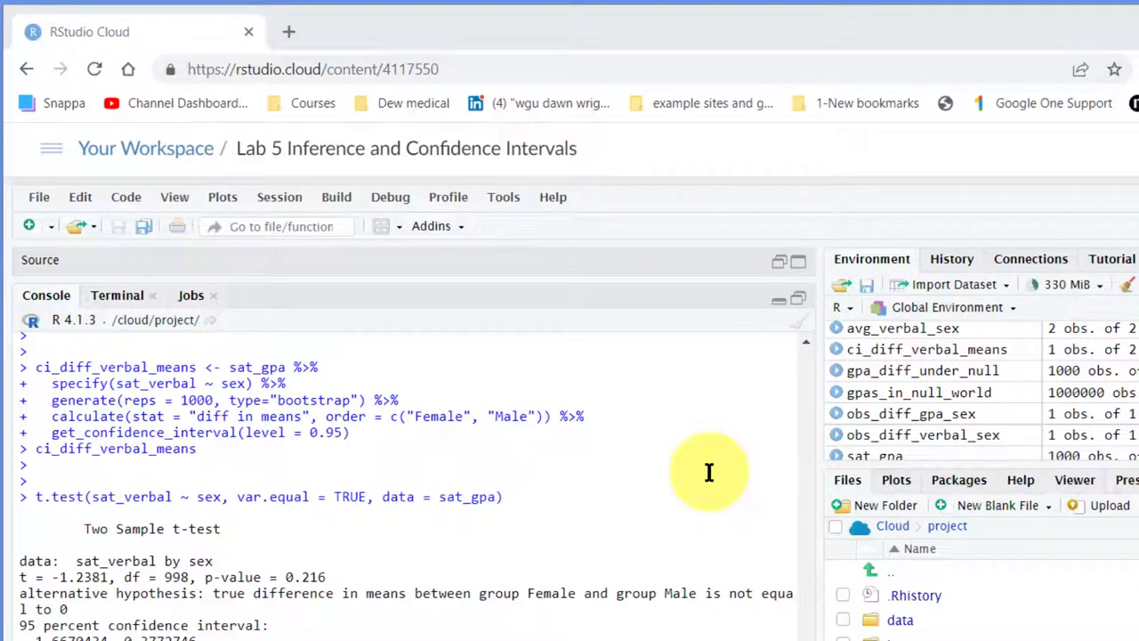
{"action": "mouse_move", "coordinate": [68, 276]}
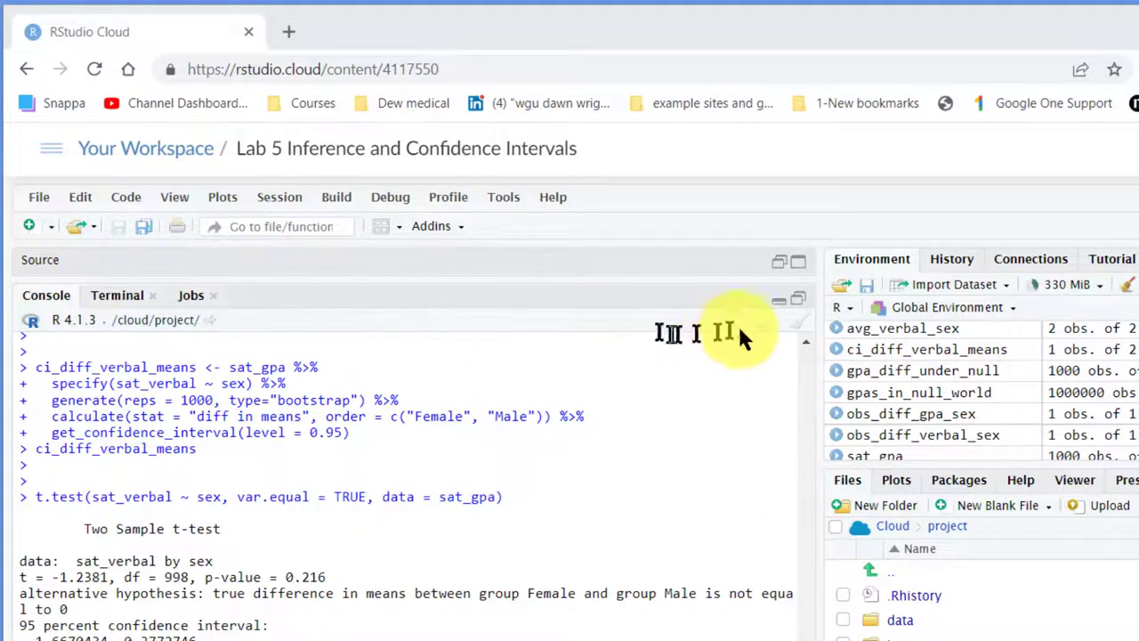
{"action": "mouse_move", "coordinate": [769, 299]}
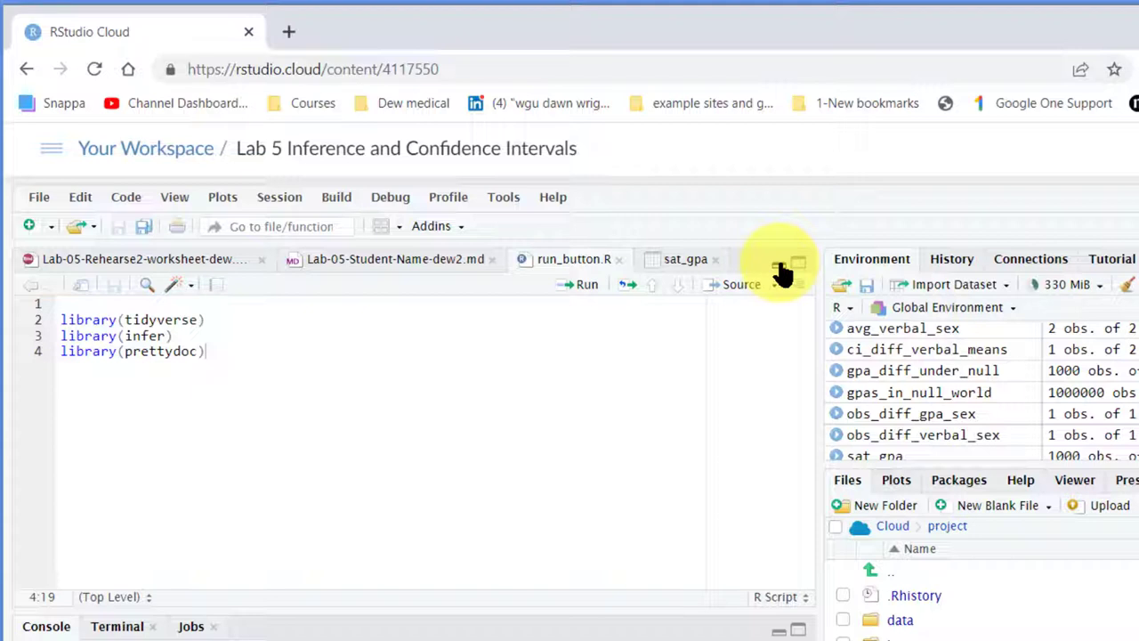
{"action": "mouse_move", "coordinate": [588, 303]}
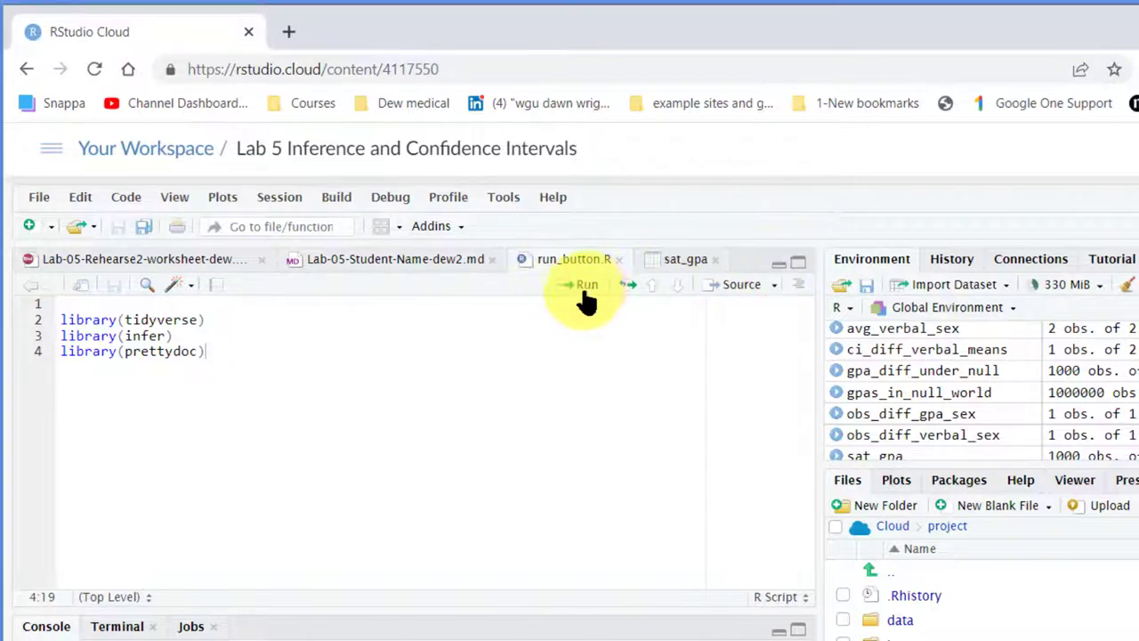
{"action": "mouse_move", "coordinate": [588, 284]}
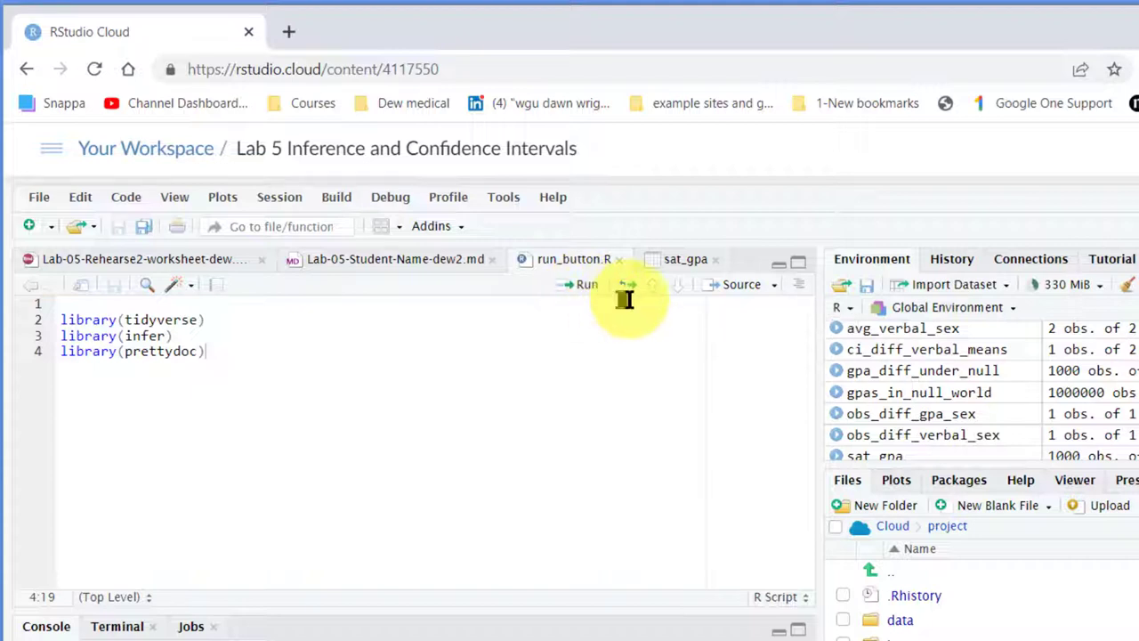
{"action": "mouse_move", "coordinate": [634, 285]}
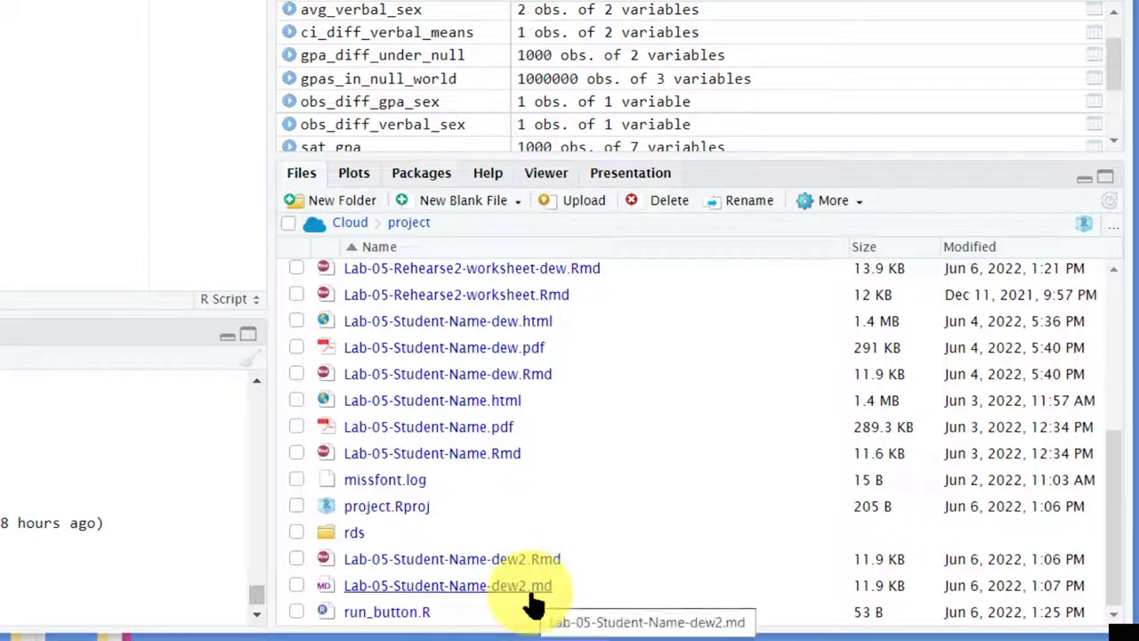
{"action": "mouse_move", "coordinate": [472, 612]}
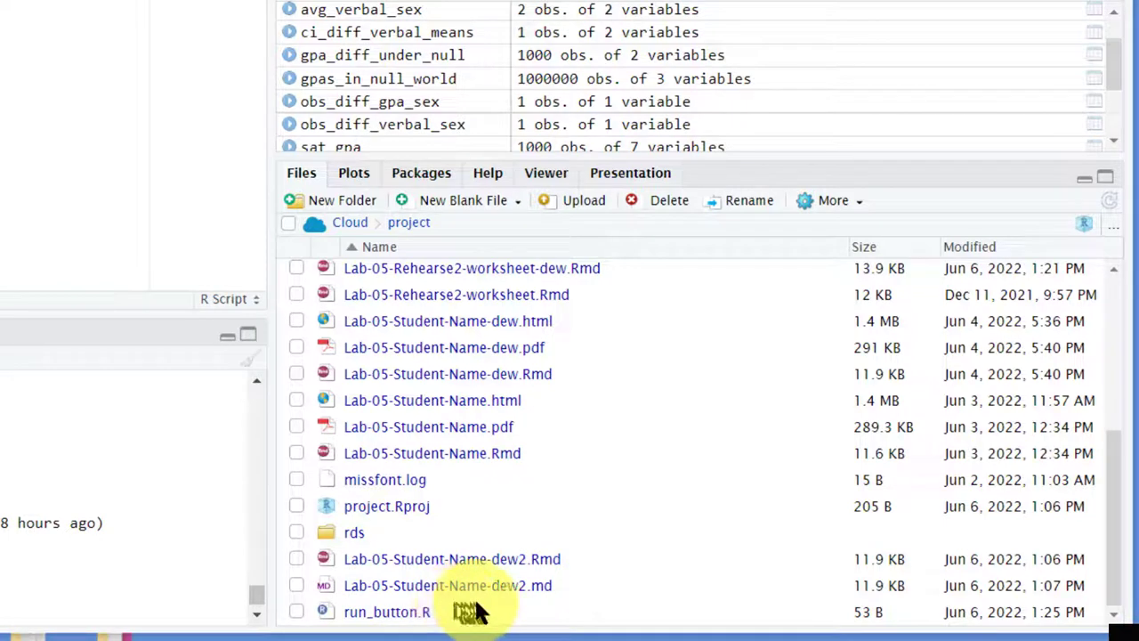
{"action": "mouse_move", "coordinate": [531, 597]}
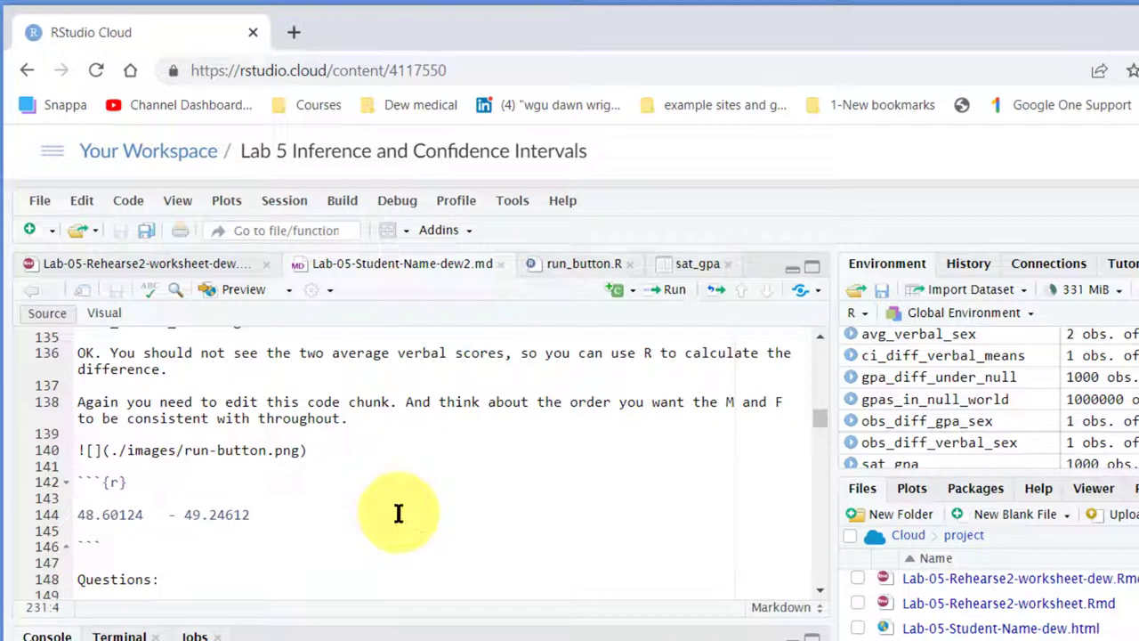
{"action": "mouse_move", "coordinate": [614, 317]}
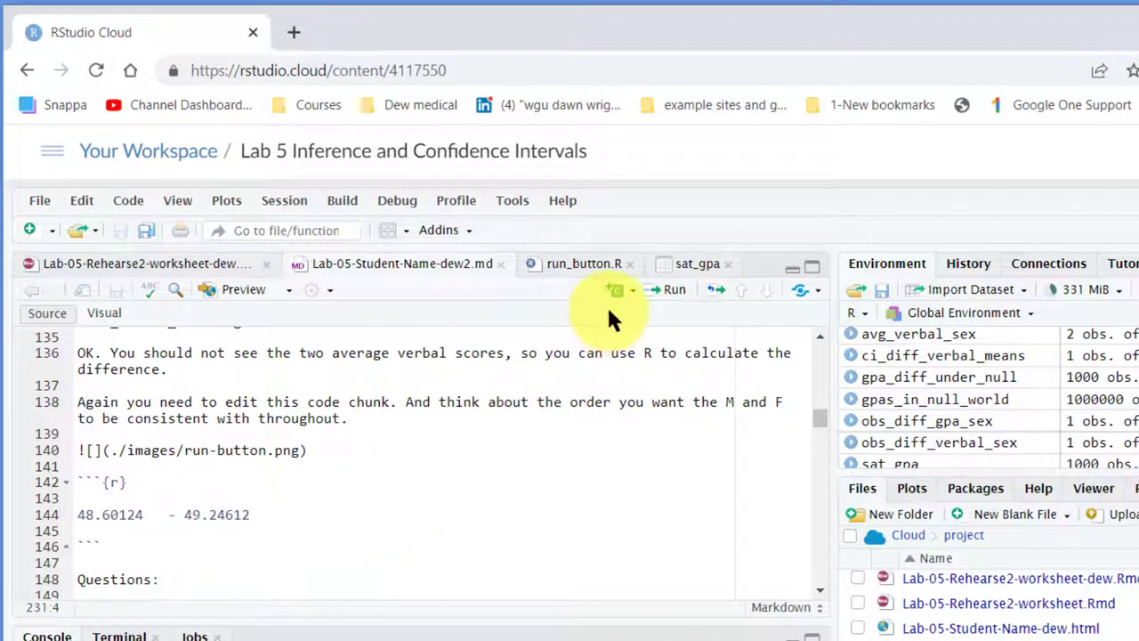
{"action": "mouse_move", "coordinate": [614, 463]}
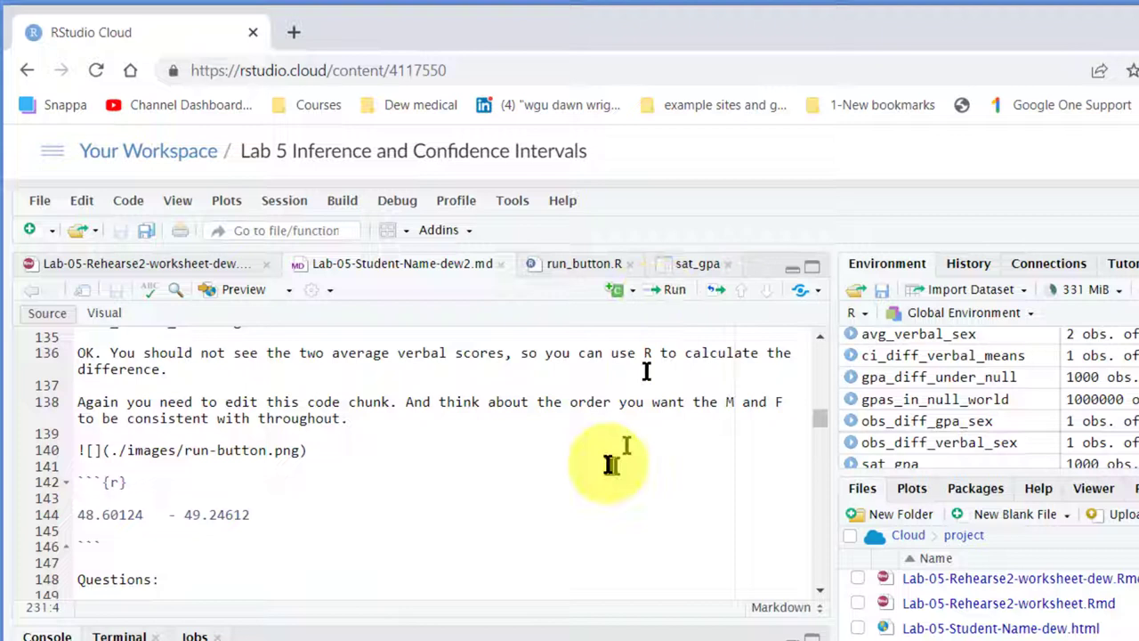
{"action": "mouse_move", "coordinate": [388, 488]}
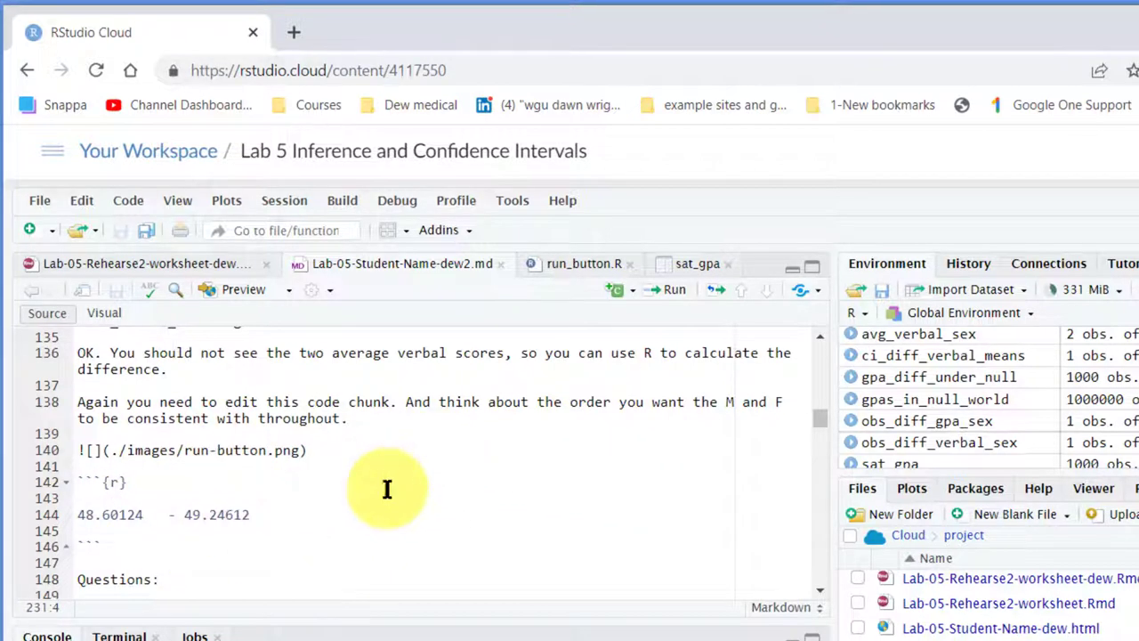
{"action": "mouse_move", "coordinate": [499, 321]}
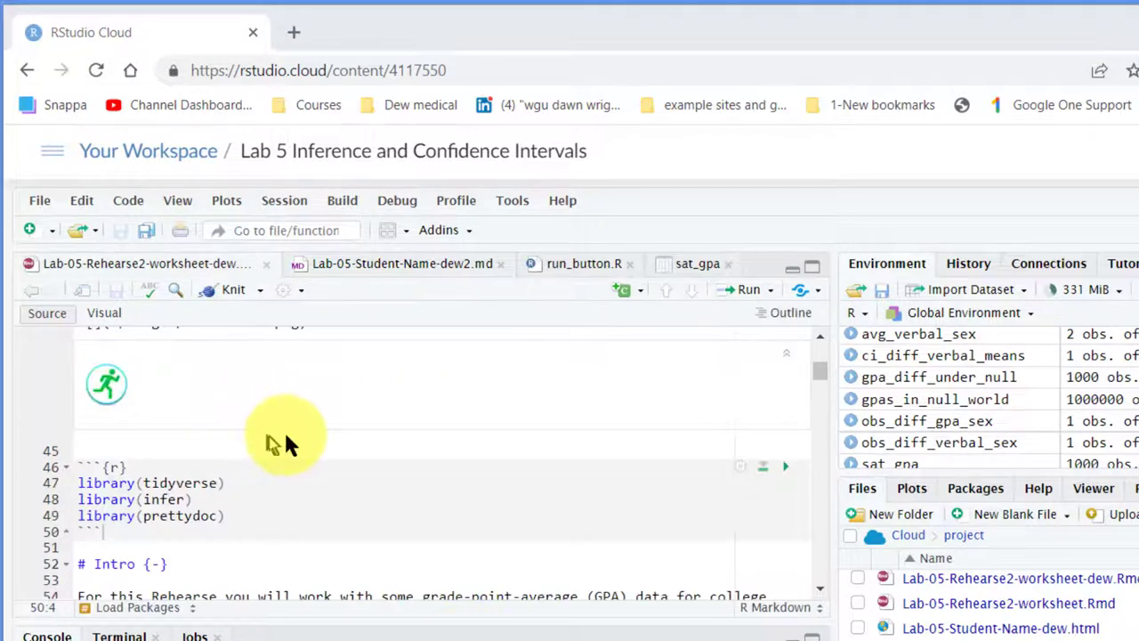
{"action": "mouse_move", "coordinate": [757, 481]}
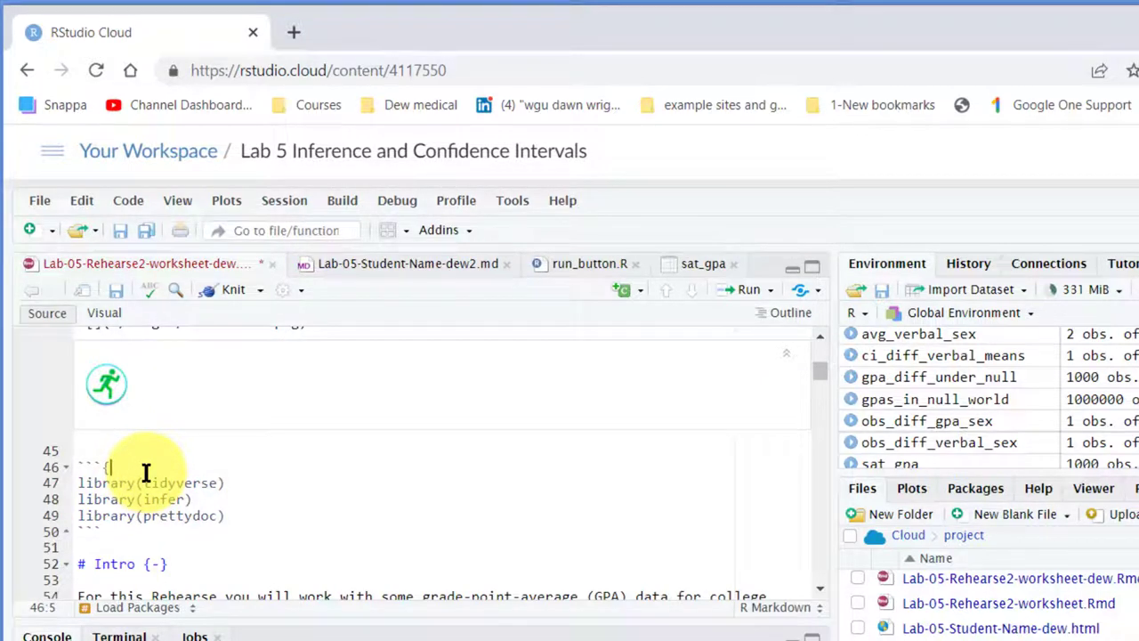
Add the {r} label to the library chunk so its run buttons reappear
{"action": "type", "text": "r}"}
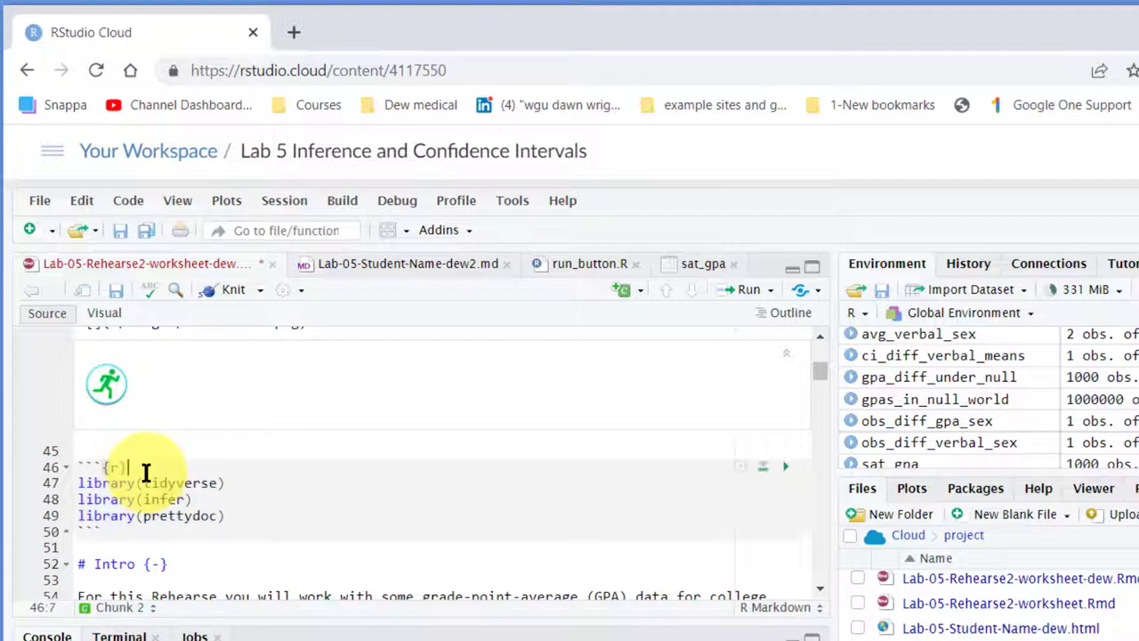
{"action": "mouse_move", "coordinate": [484, 515]}
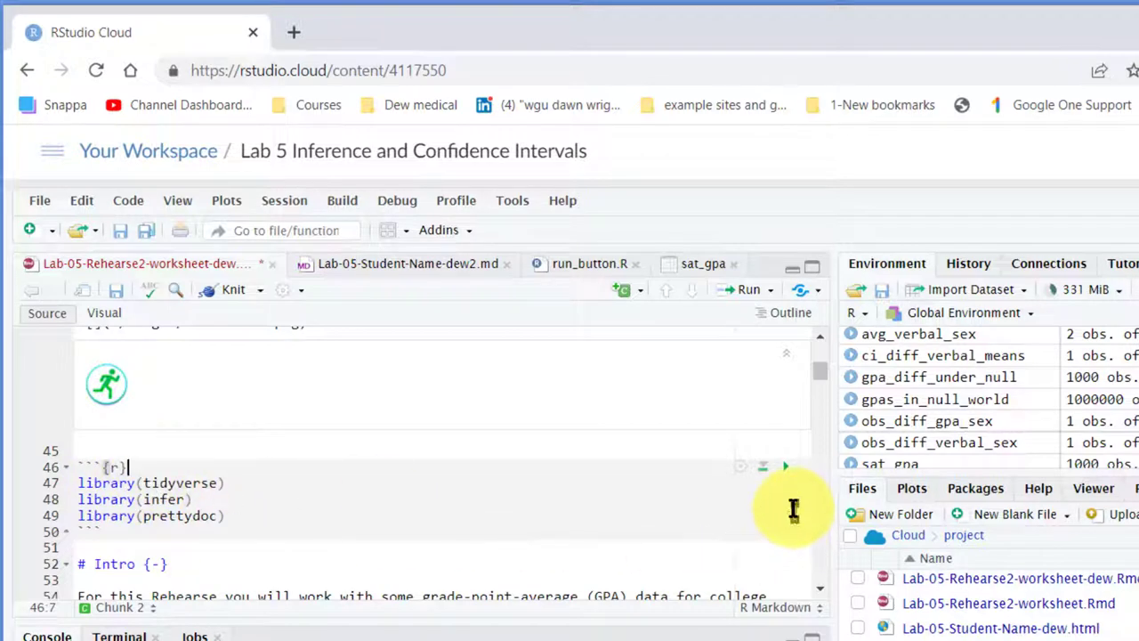
{"action": "mouse_move", "coordinate": [787, 480]}
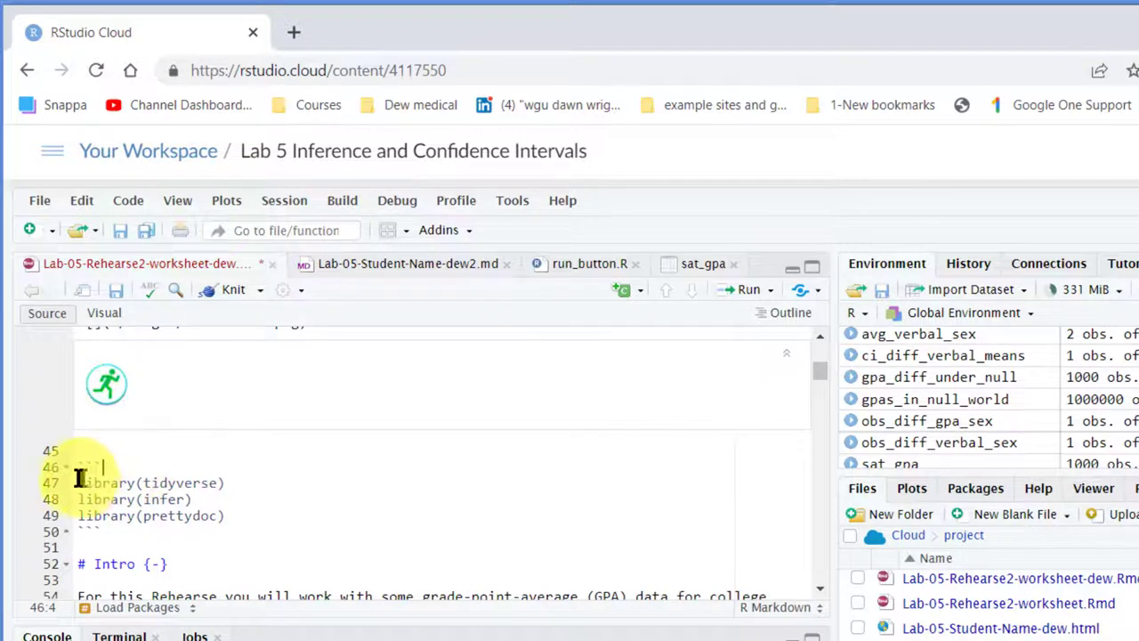
Select the three library lines (tidyverse, infer, prettydoc) and bring up the Run menu choices
{"action": "left_click_drag", "start_coordinate": [78, 483], "coordinate": [227, 516]}
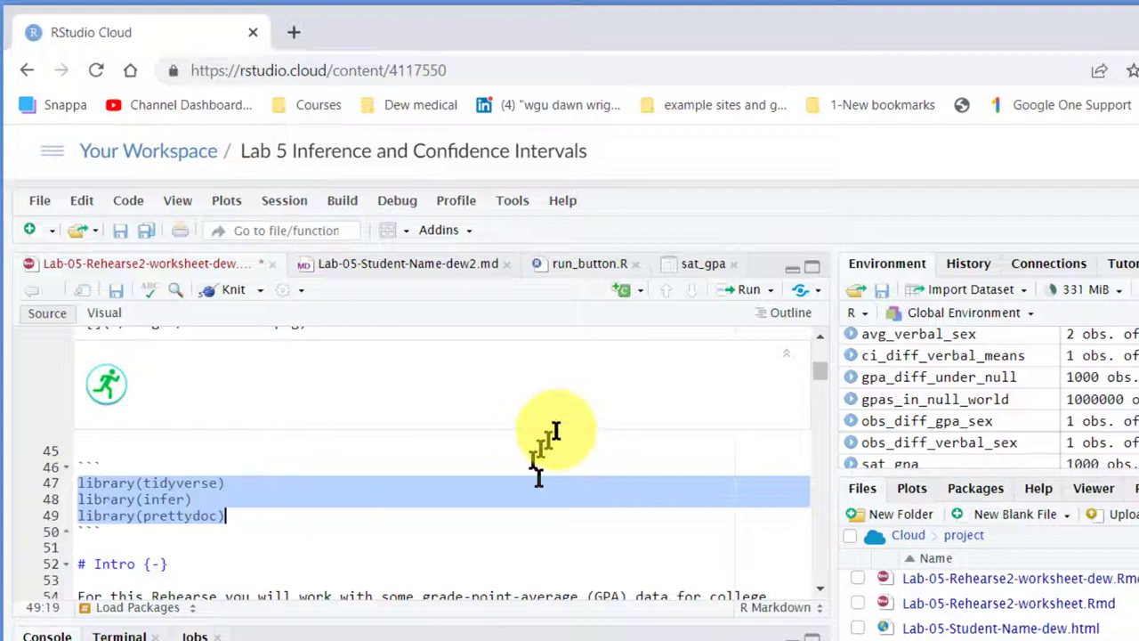
{"action": "mouse_move", "coordinate": [623, 289]}
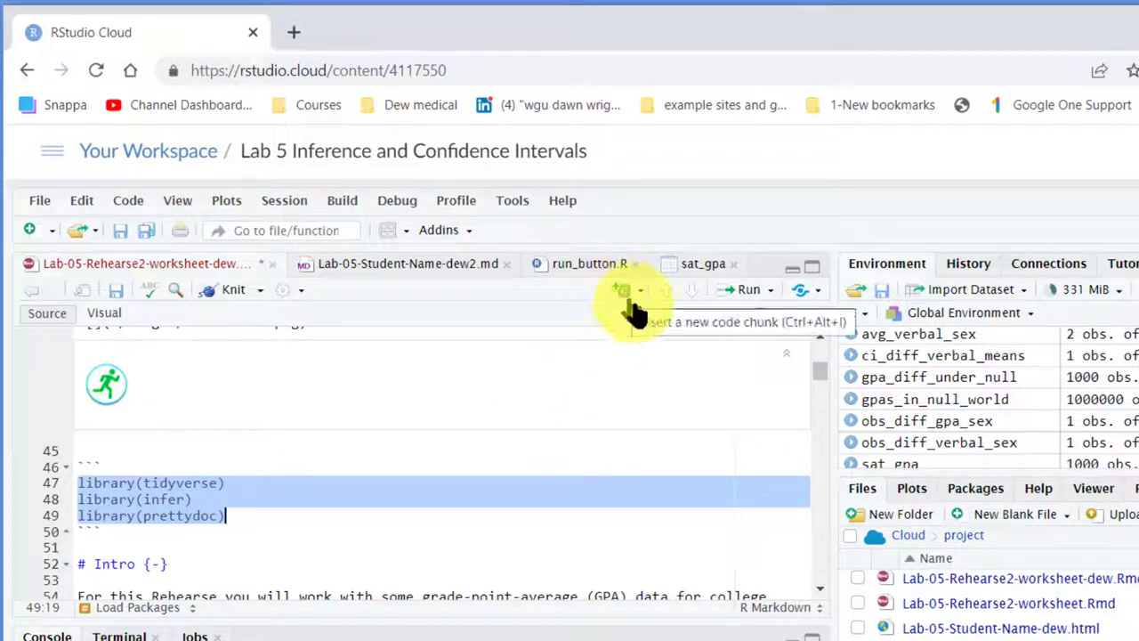
{"action": "left_click", "coordinate": [769, 288]}
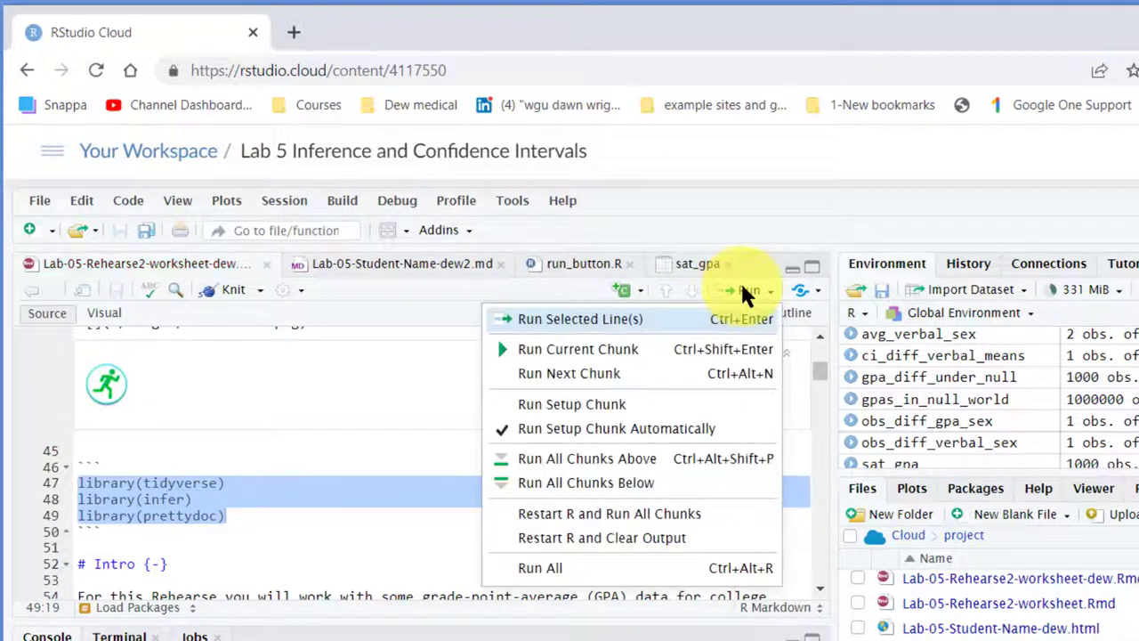